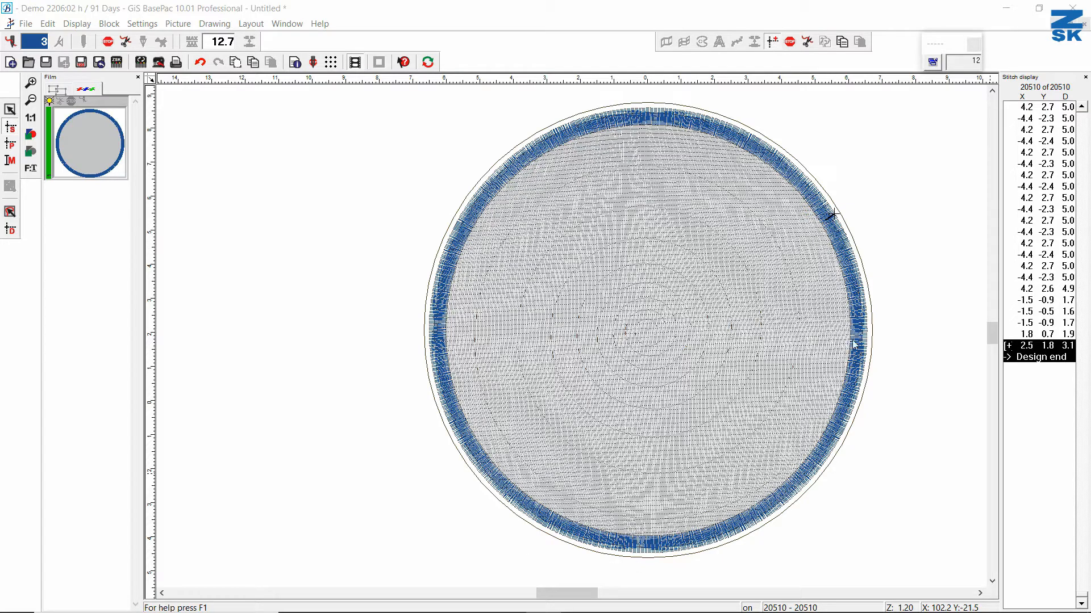
{"action": "mouse_move", "coordinate": [723, 232]}
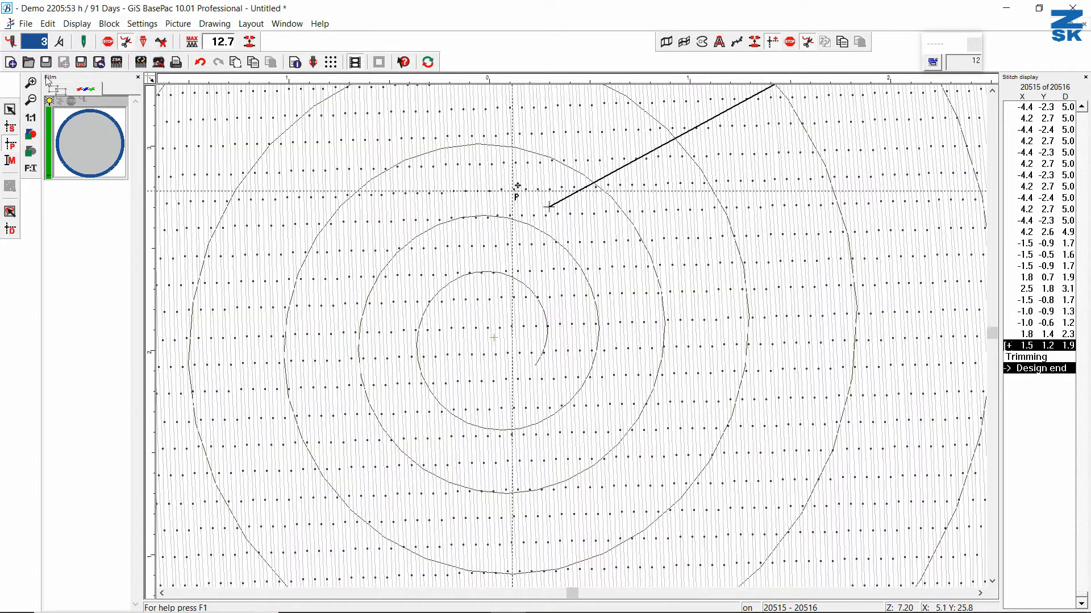
Place the jump target at the spiral's inner end.
{"action": "left_click", "coordinate": [12, 41]}
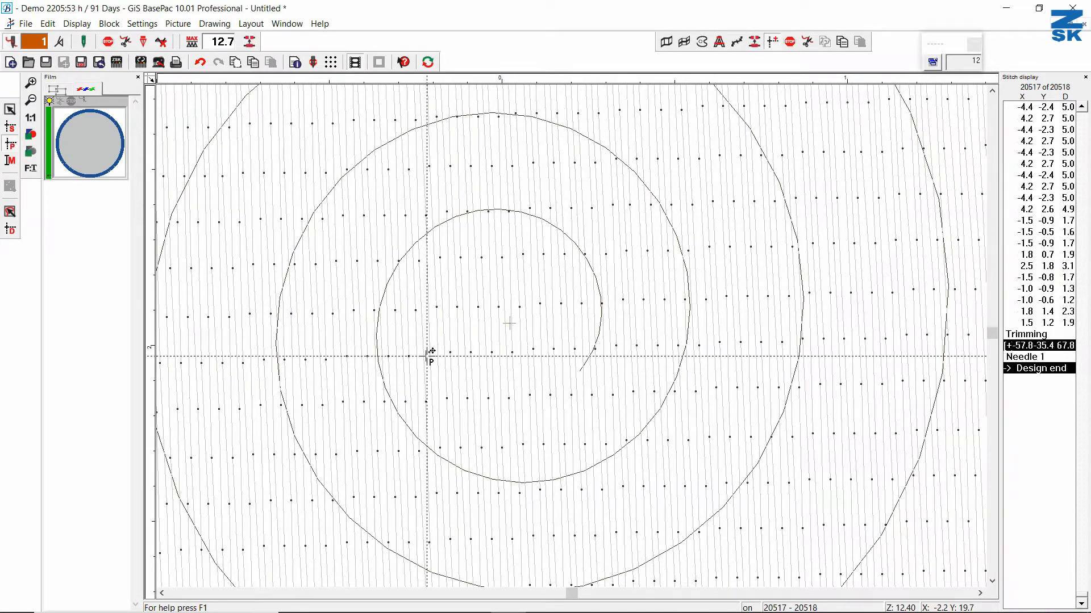
Drag across the design area while adding the stop and first inner-curve stitches.
{"action": "left_click_drag", "start_coordinate": [426, 355], "coordinate": [865, 82]}
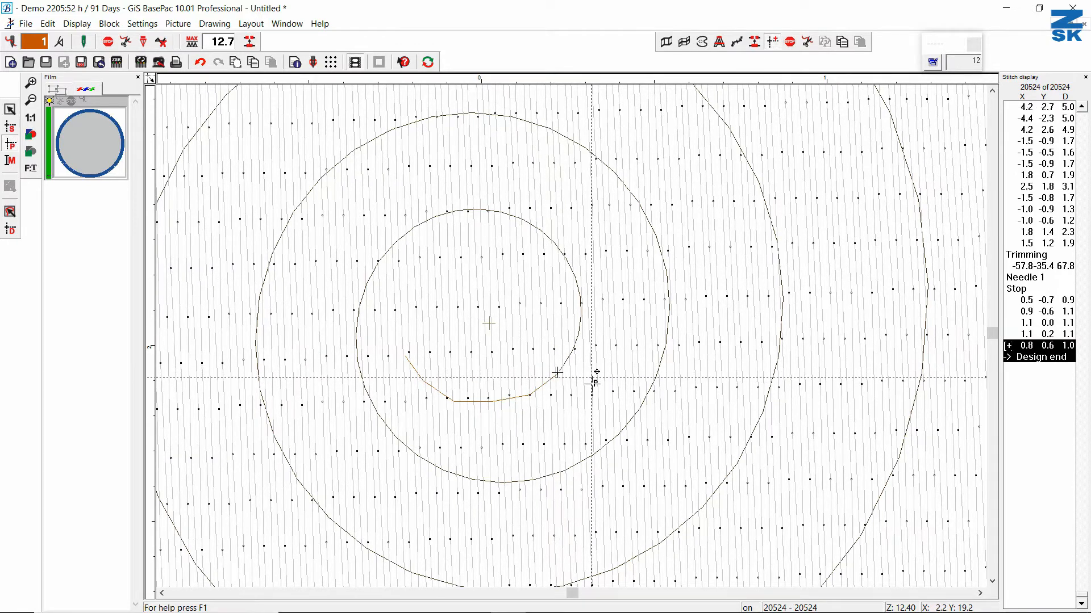
Zoom out three wheel notches to see more of the spiral.
{"action": "scroll", "scroll_direction": "down", "scroll_amount": 3}
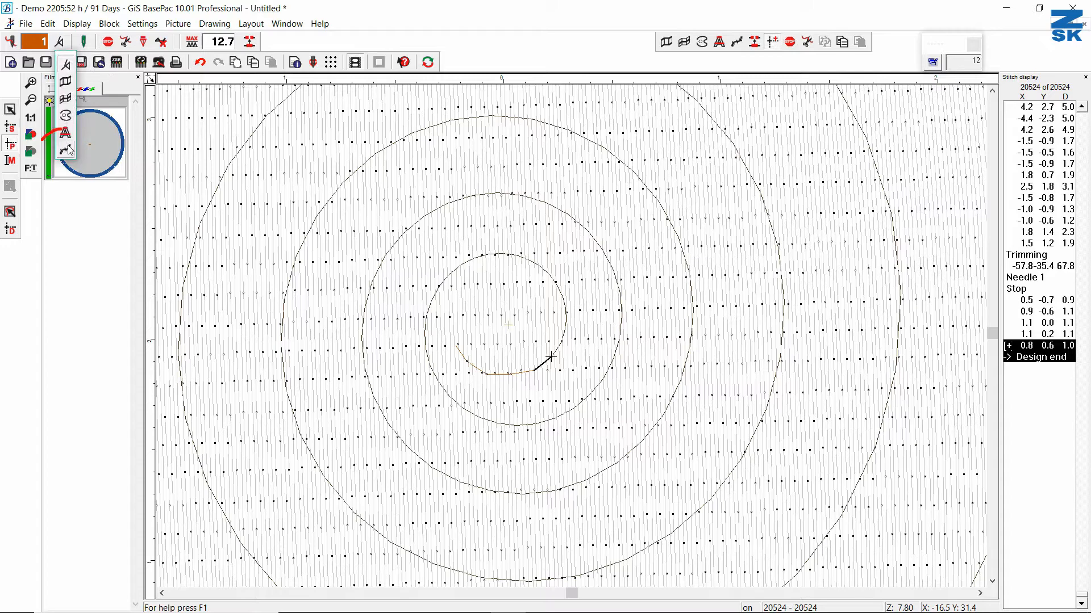
Choose running line input and auto-follow the spiral outward to the blue border.
{"action": "left_click", "coordinate": [66, 152]}
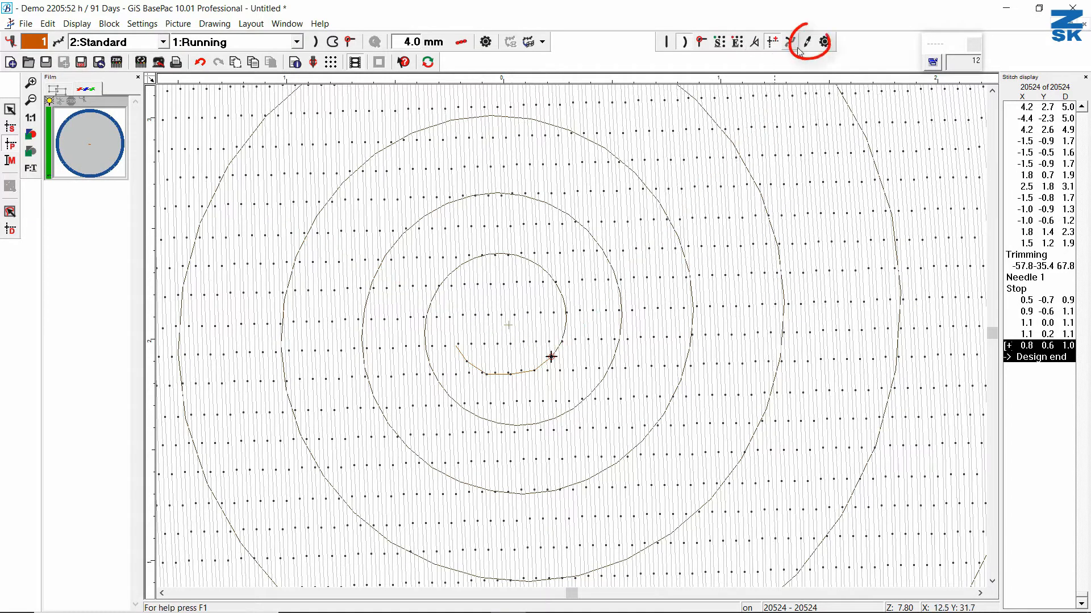
{"action": "left_click", "coordinate": [791, 42]}
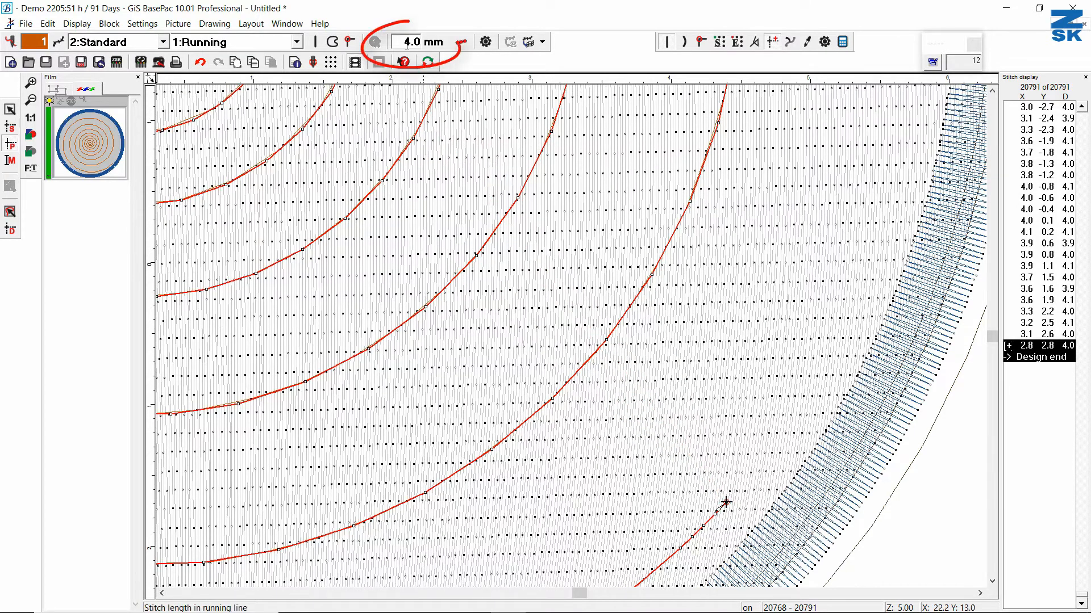
Set the running stitch length field to 2 mm.
{"action": "left_click", "coordinate": [410, 41]}
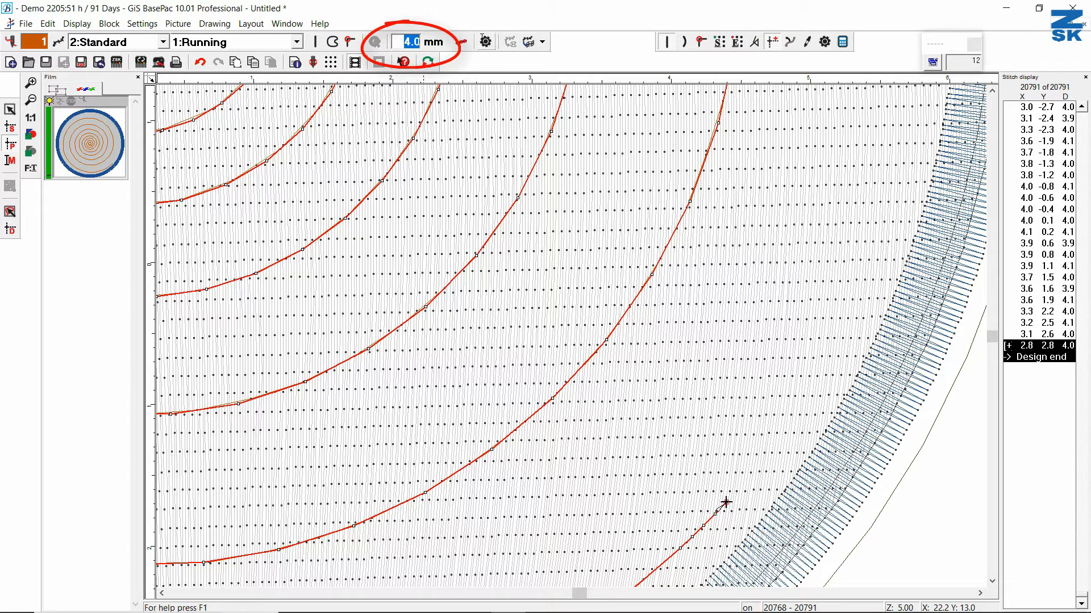
{"action": "type", "text": "2"}
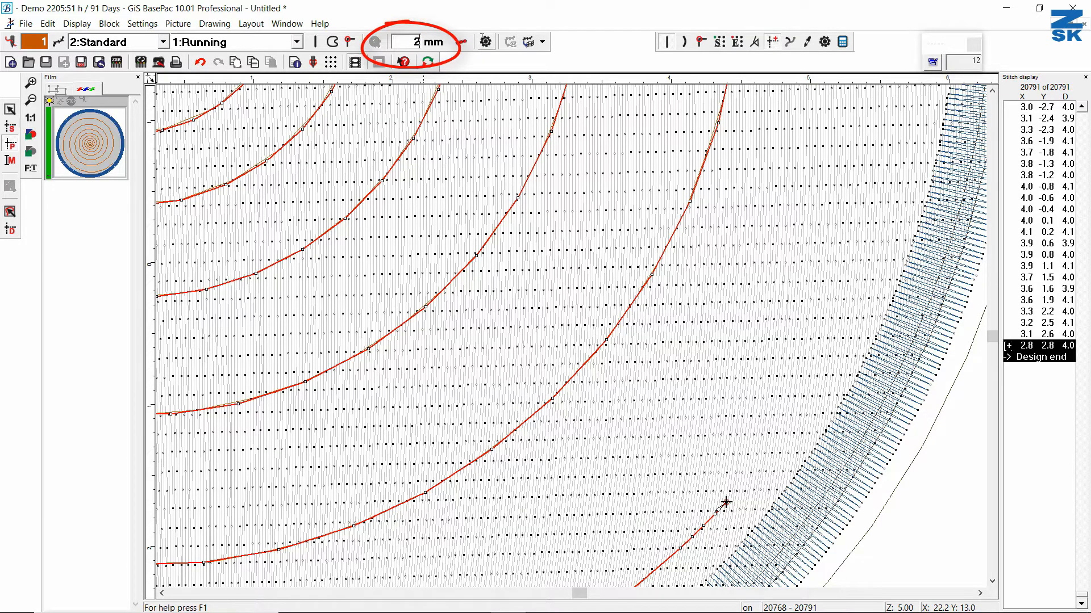